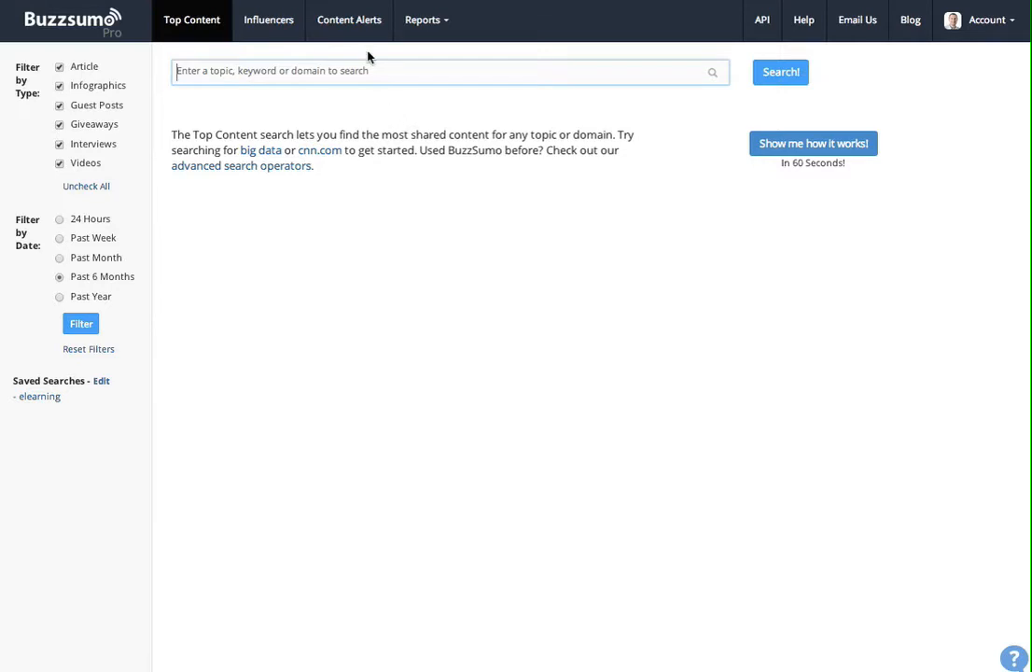
Go to Content Alerts and start creating a new alert to see the alert types
click(349, 20)
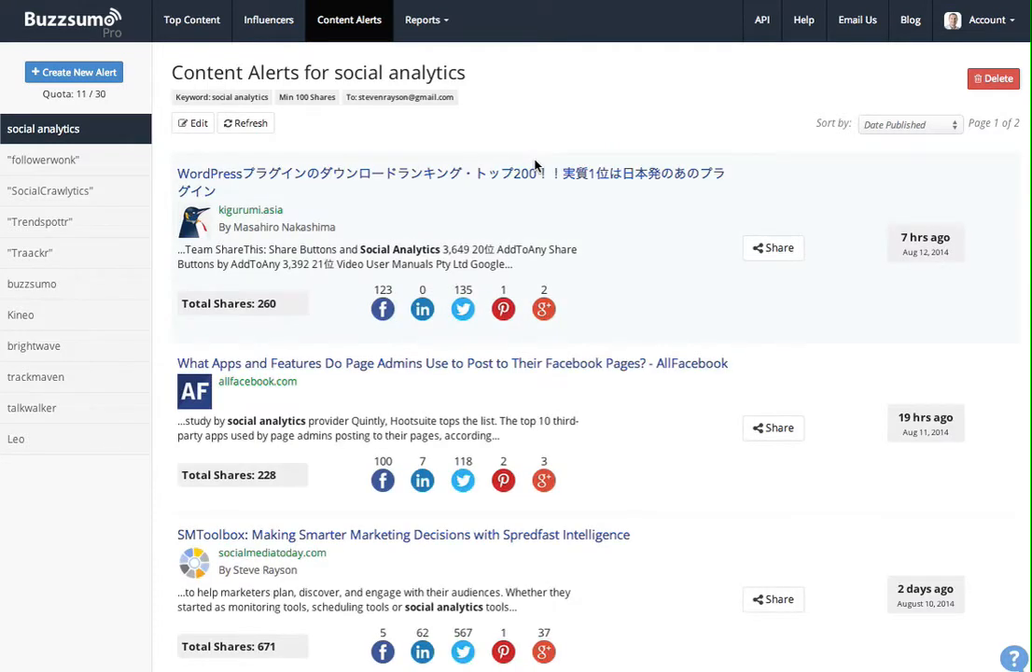
mouse_move(110, 102)
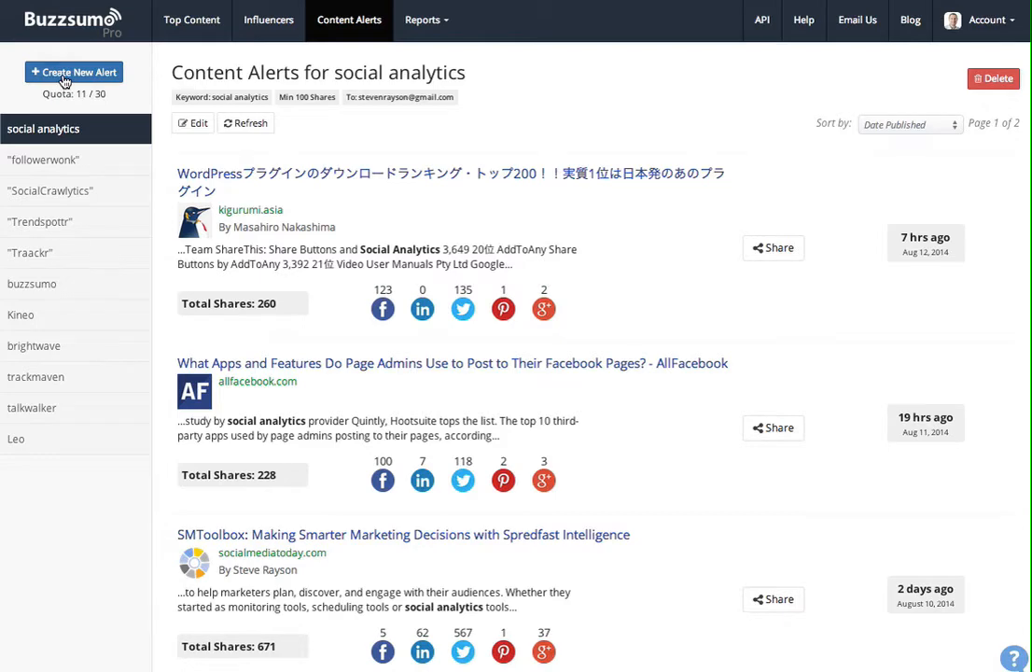
click(73, 72)
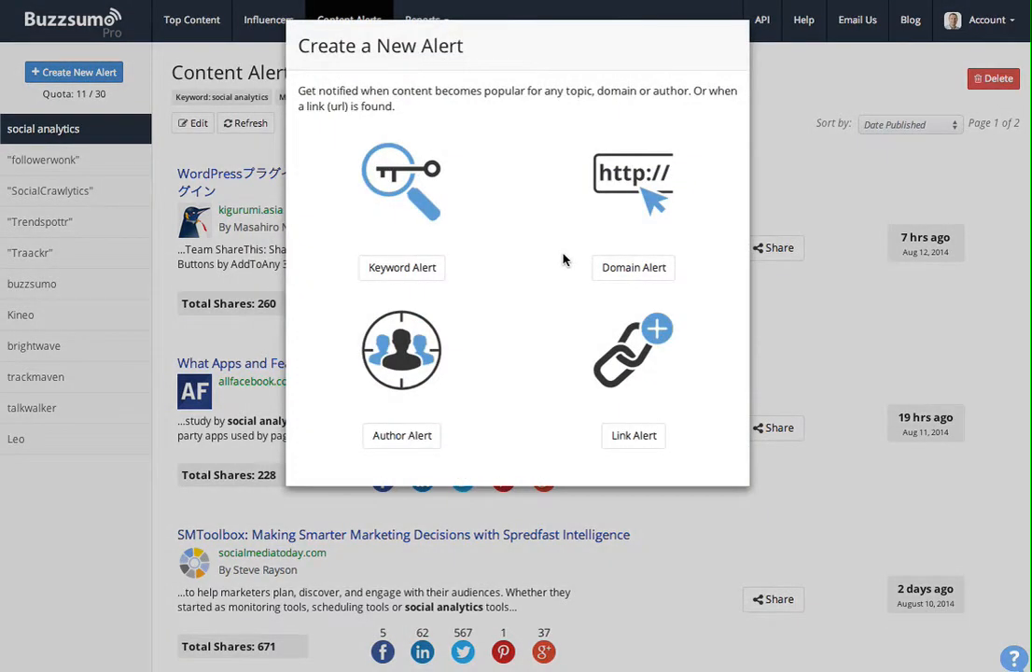
mouse_move(552, 253)
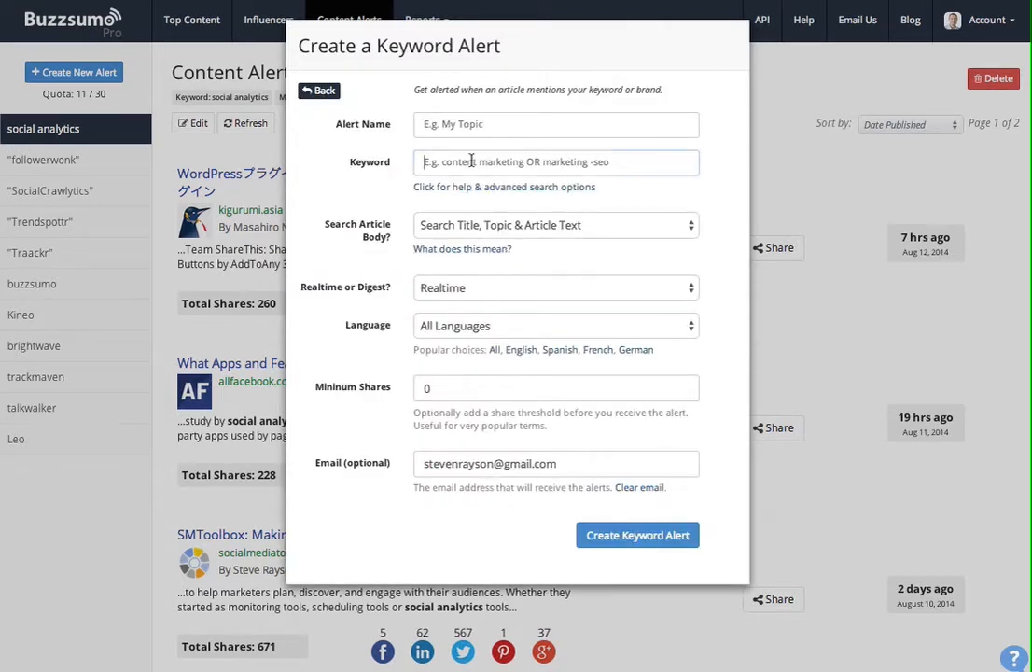
Enter 'buzzsumo' as the keyword, keep Realtime delivery, then go back without creating it
text(buzzsum)
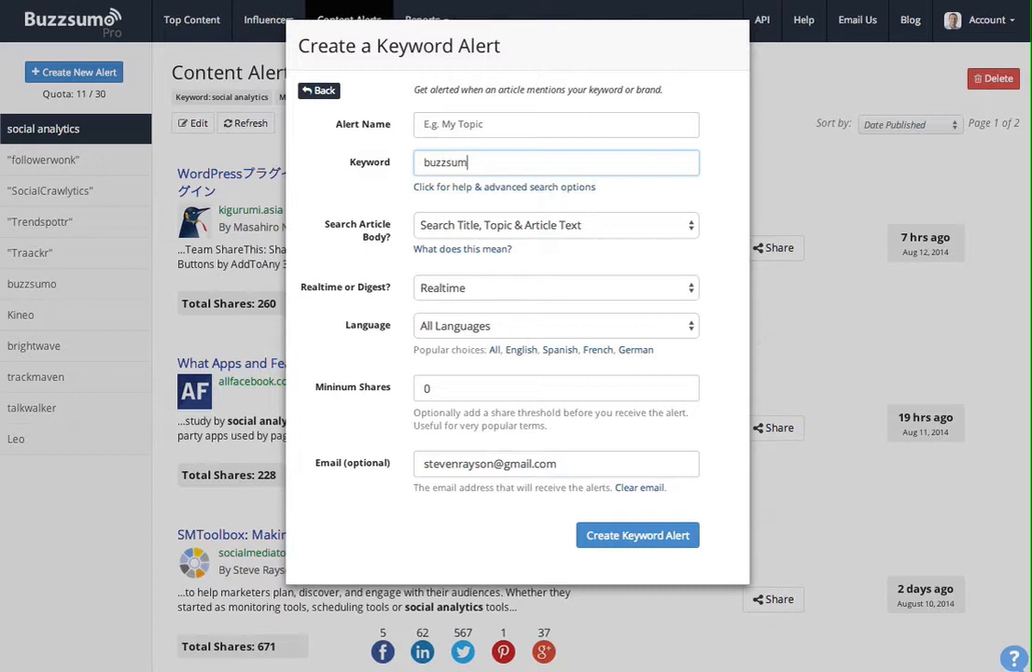
text(o)
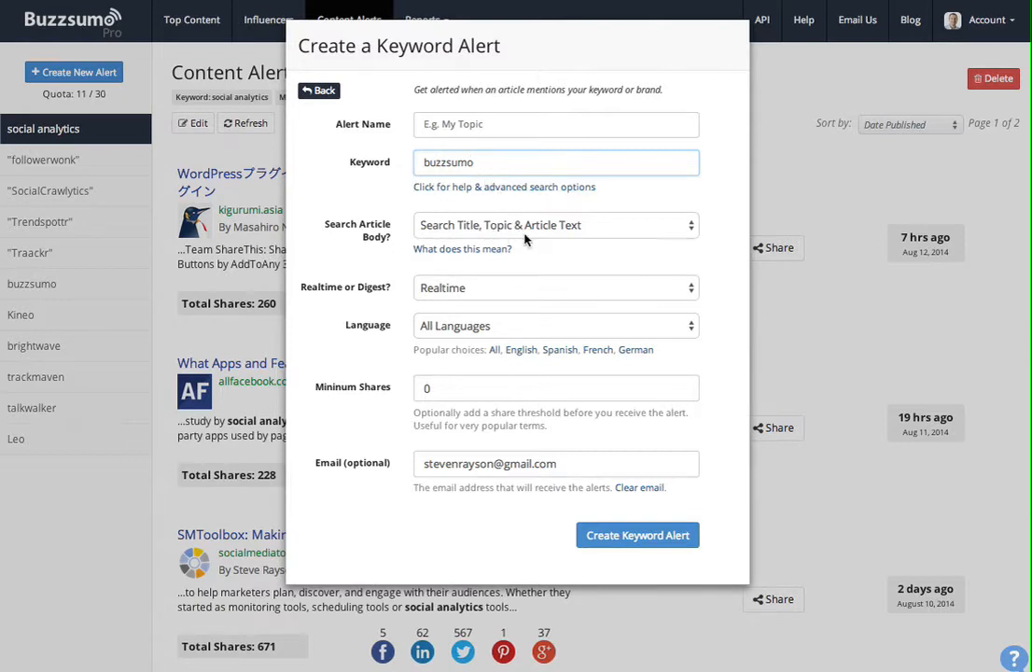
mouse_move(554, 241)
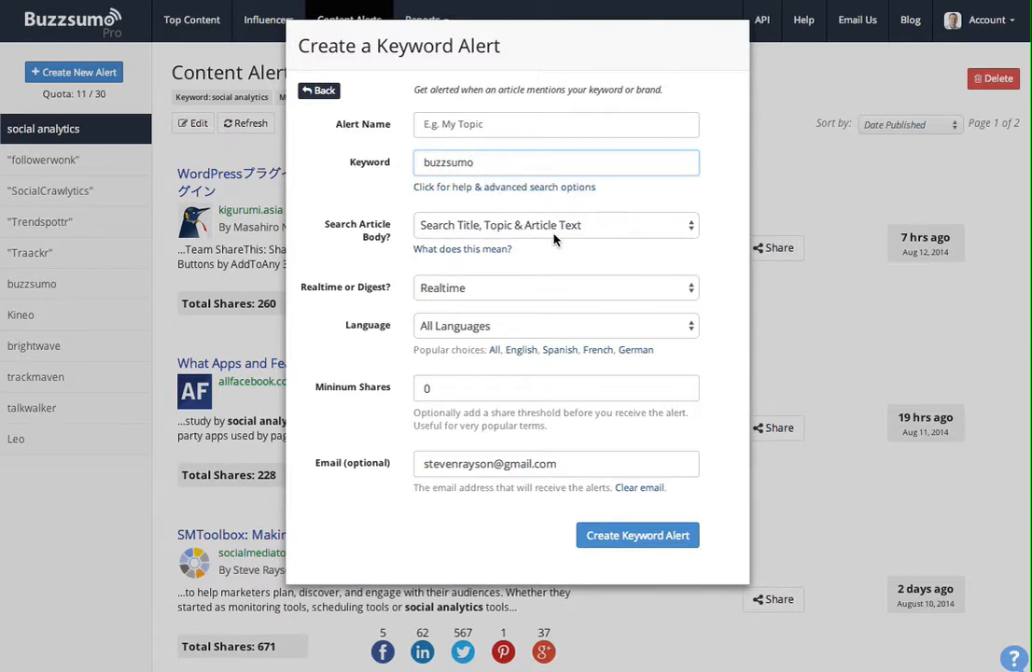
mouse_move(560, 299)
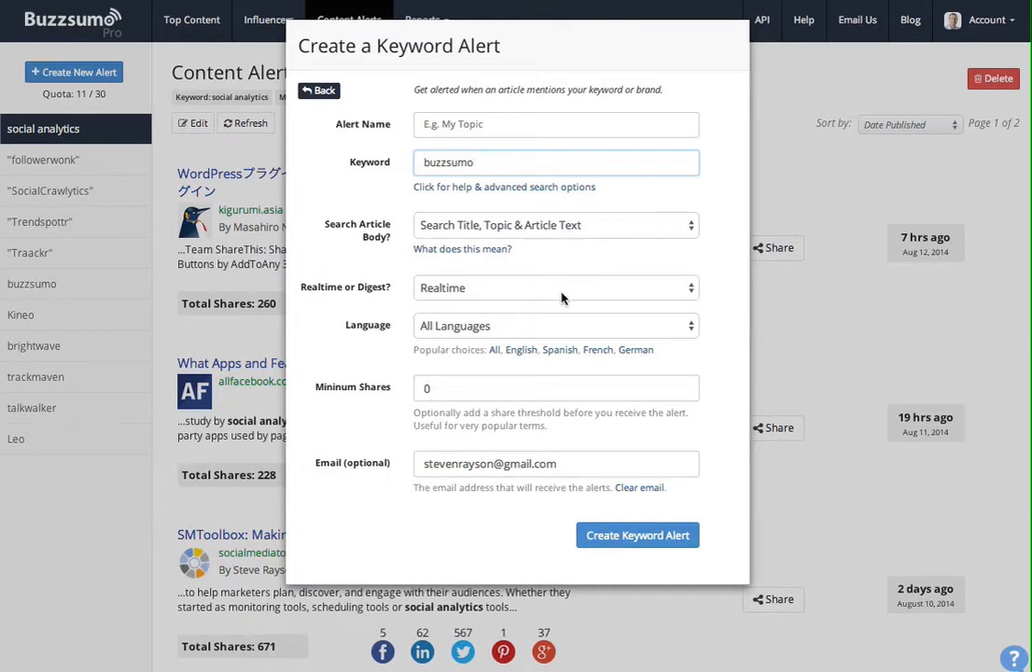
click(555, 288)
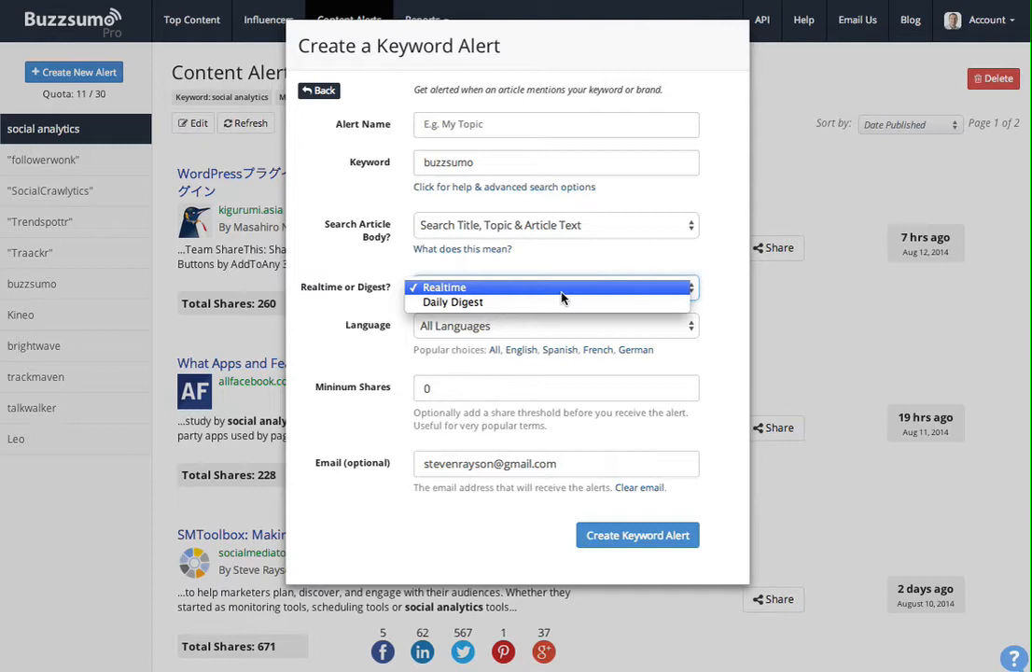
mouse_move(602, 297)
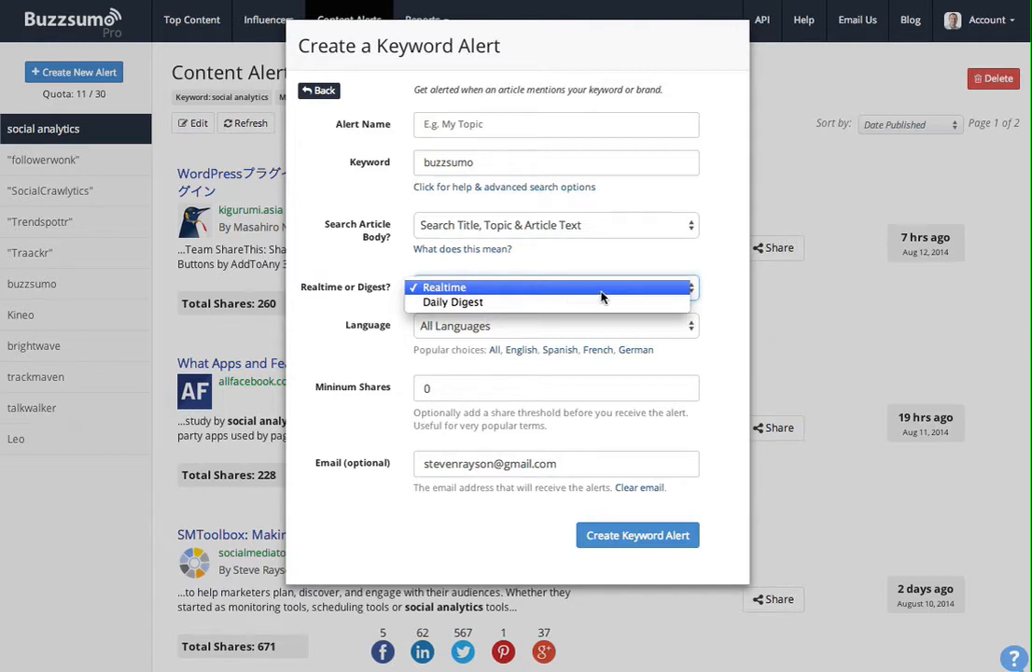
click(445, 286)
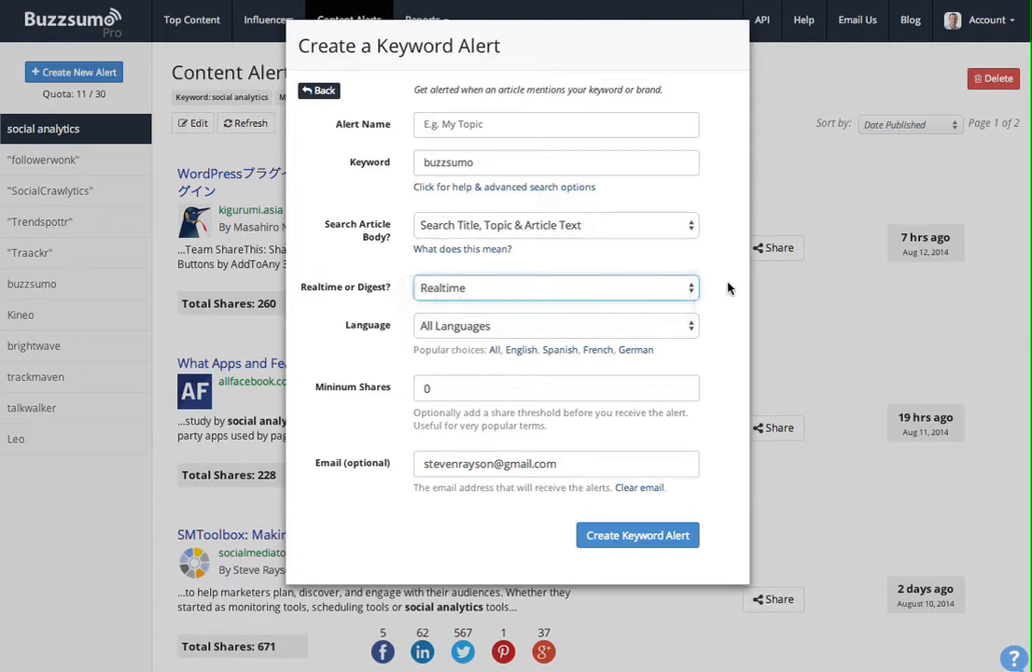
mouse_move(713, 305)
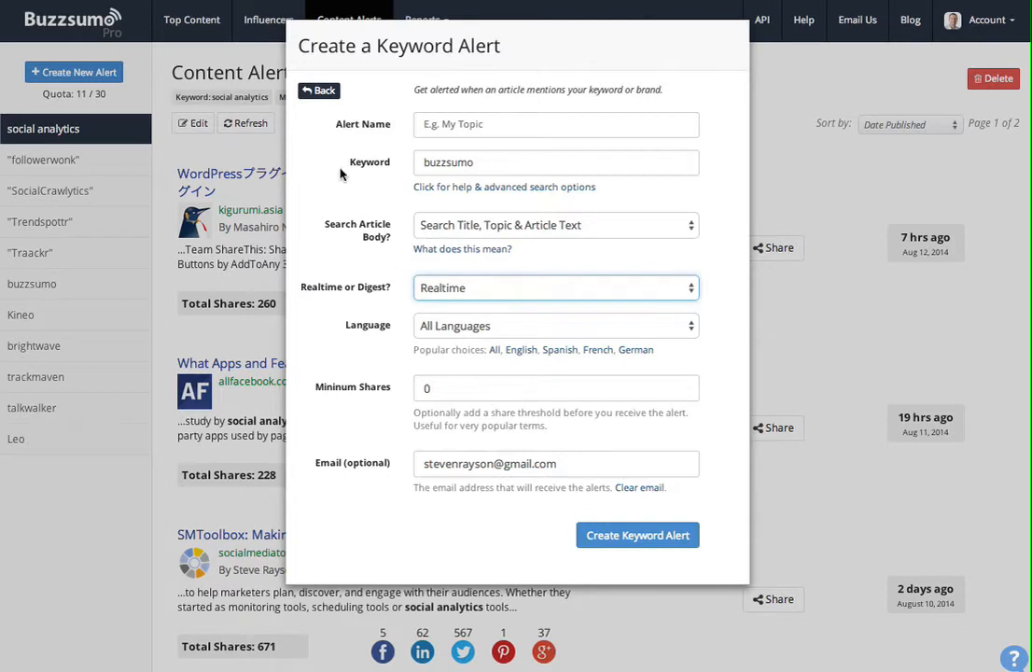
click(319, 90)
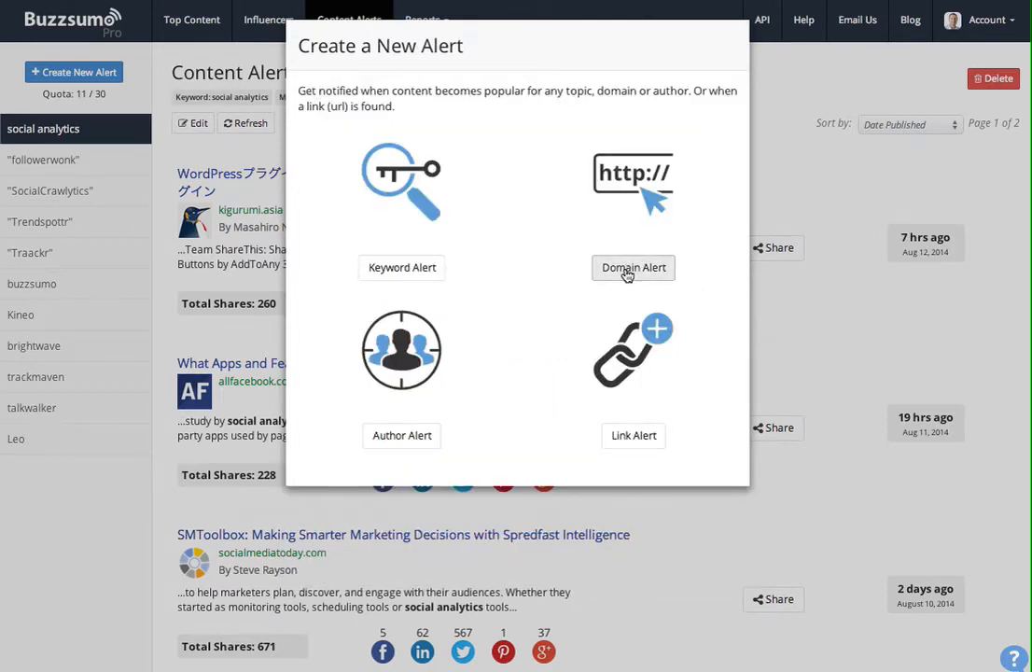
Start a domain alert for buzzsumo.com and review the Realtime or Digest choices
click(632, 268)
text(buzzsumo)
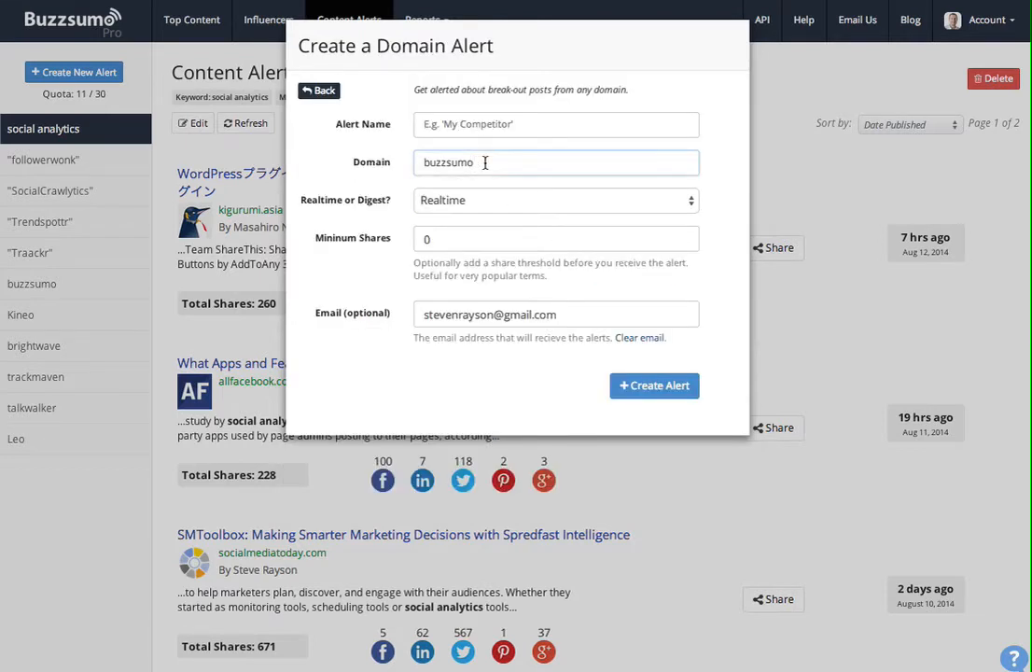
text(.com)
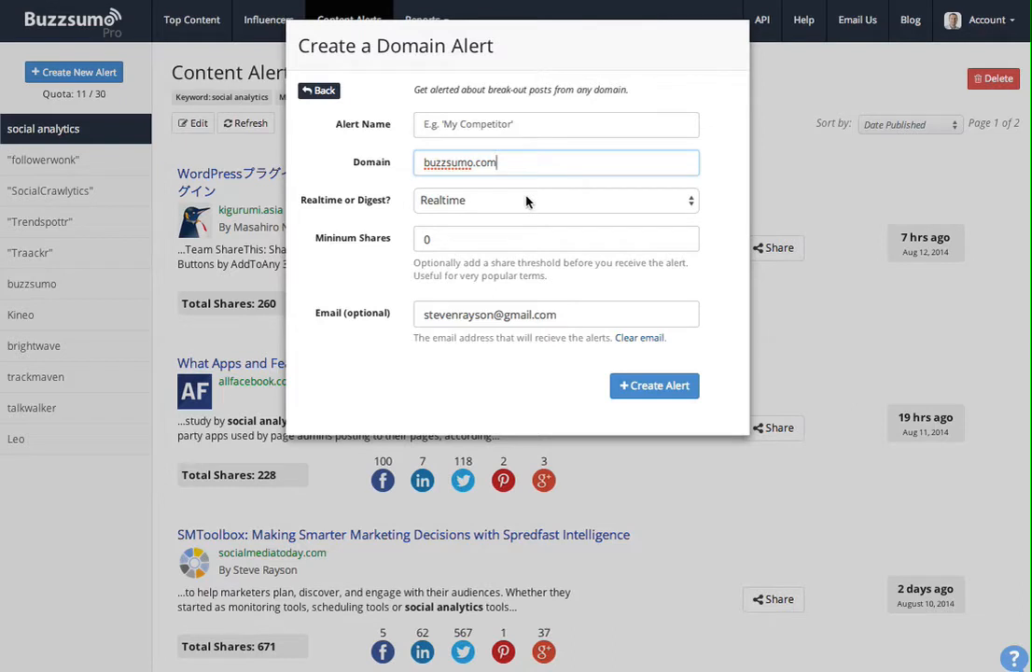
mouse_move(663, 212)
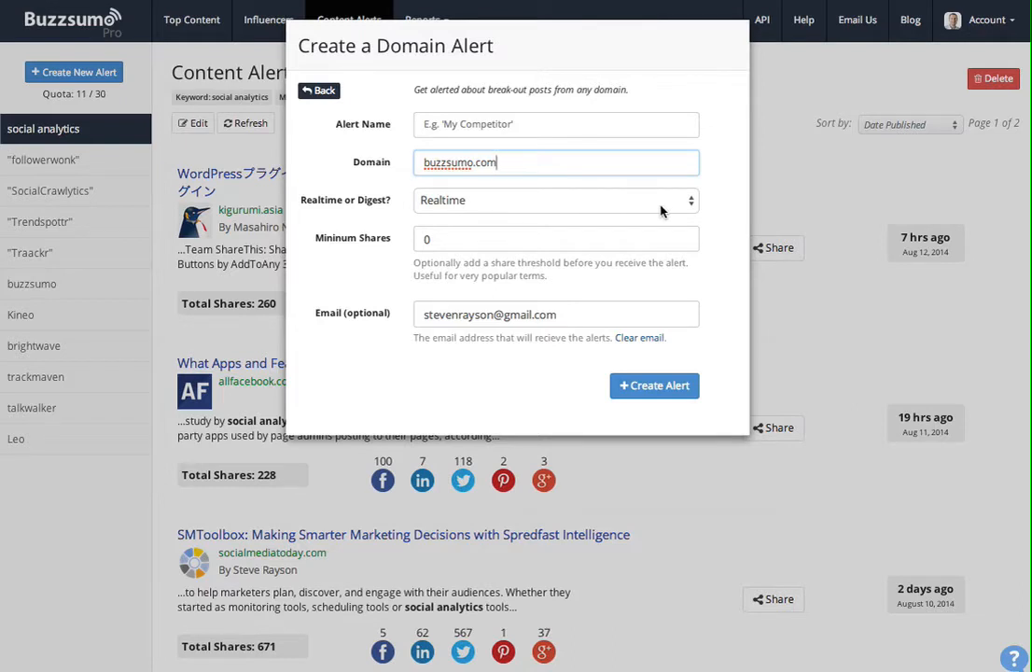
click(555, 200)
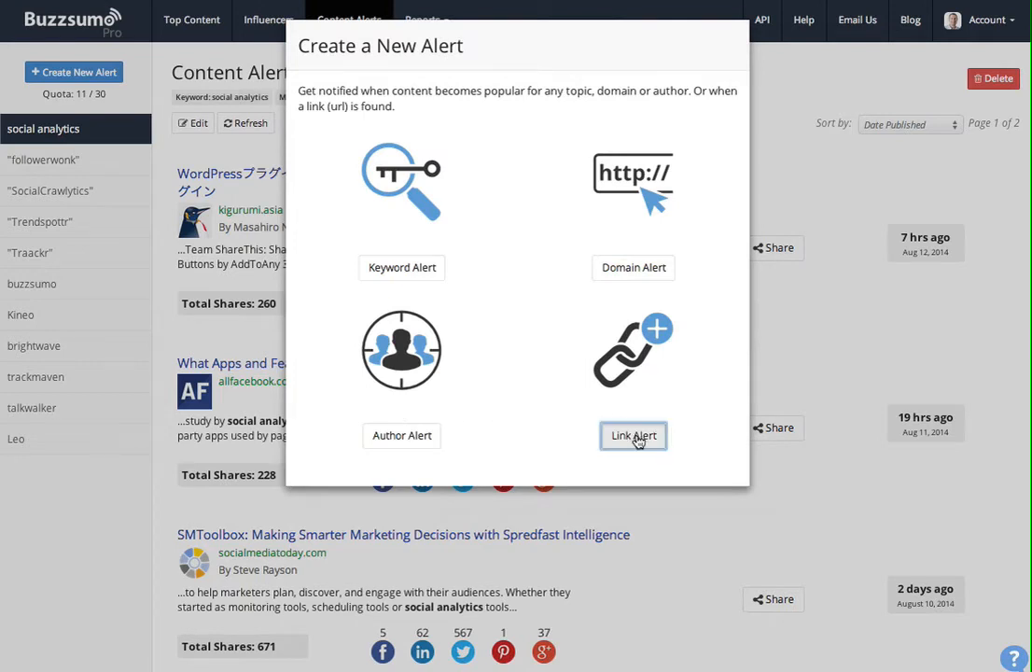
click(633, 436)
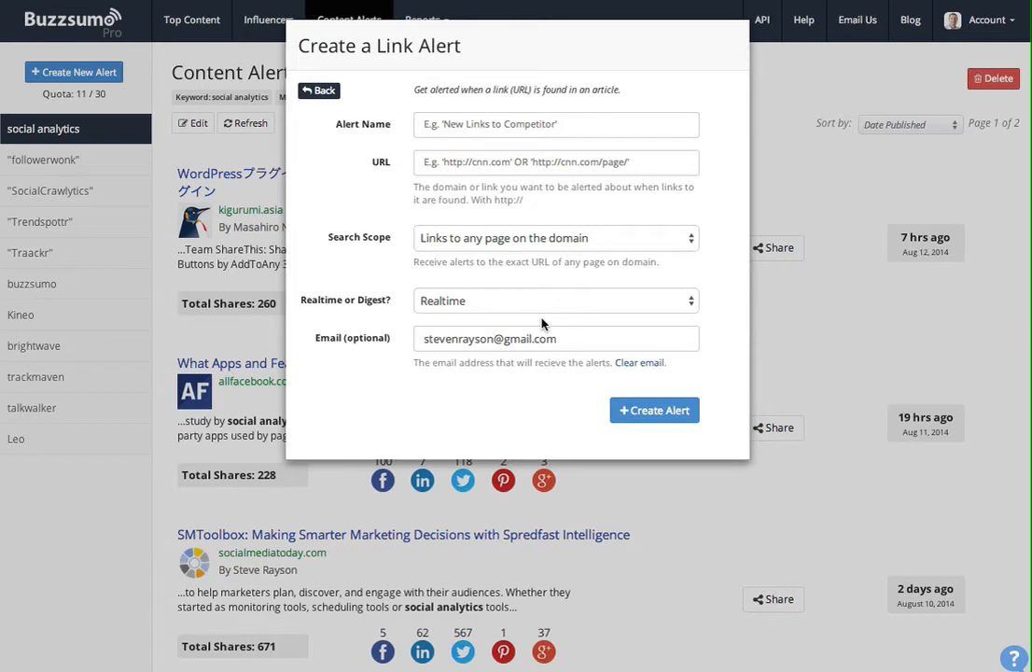
mouse_move(546, 301)
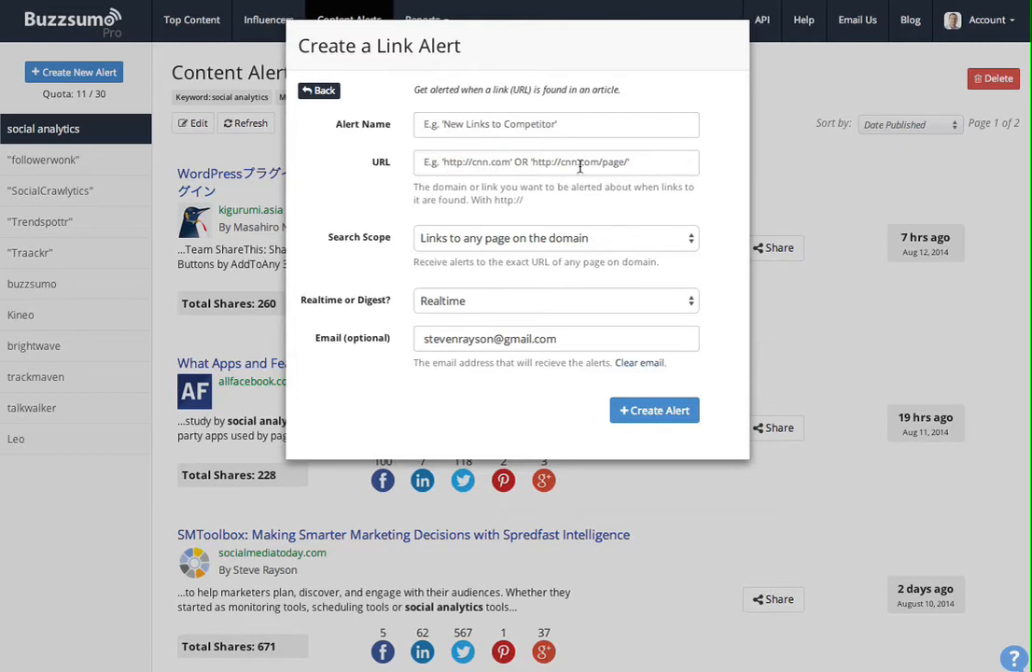
click(555, 161)
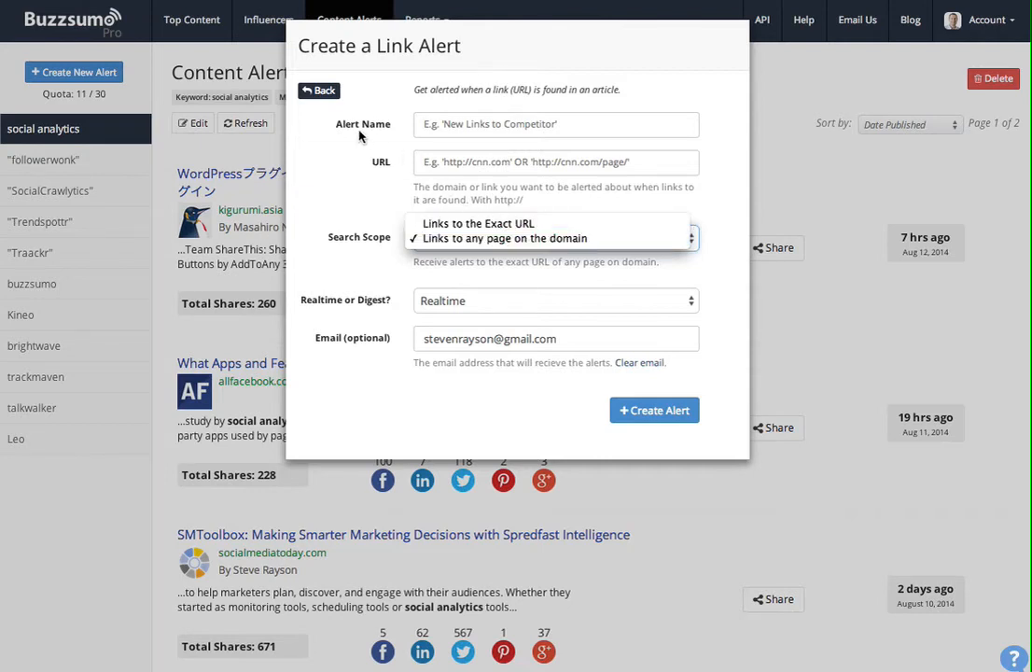
click(501, 238)
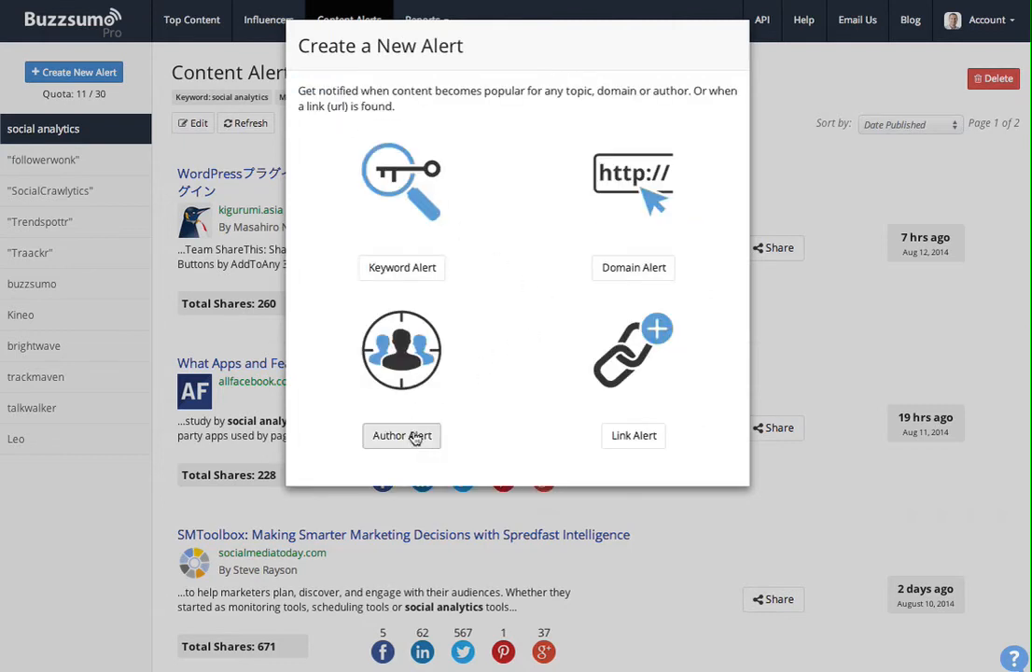
click(401, 435)
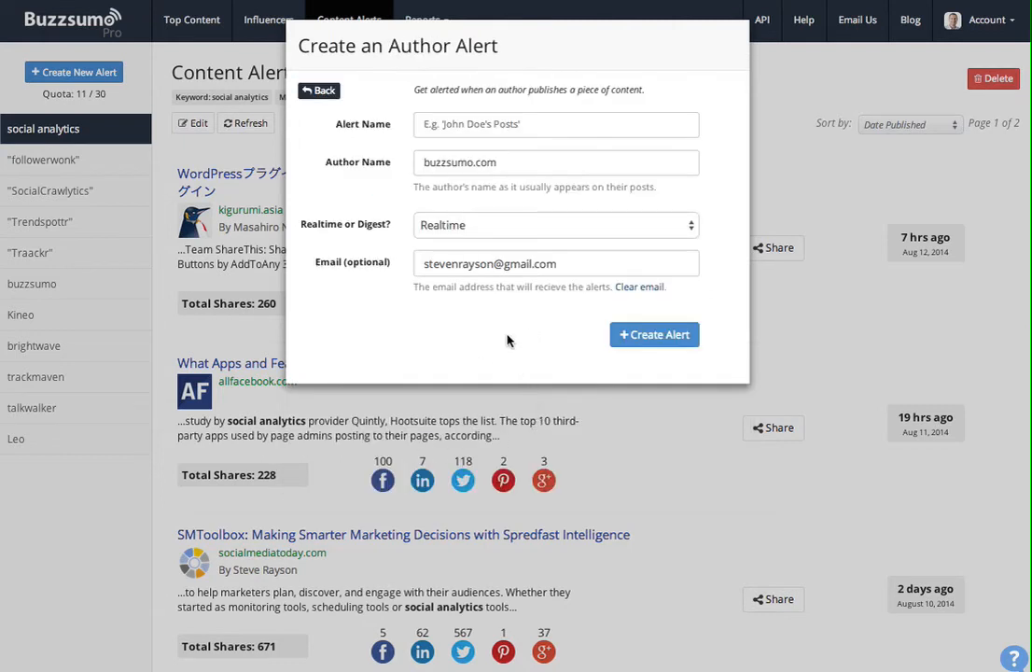
click(556, 124)
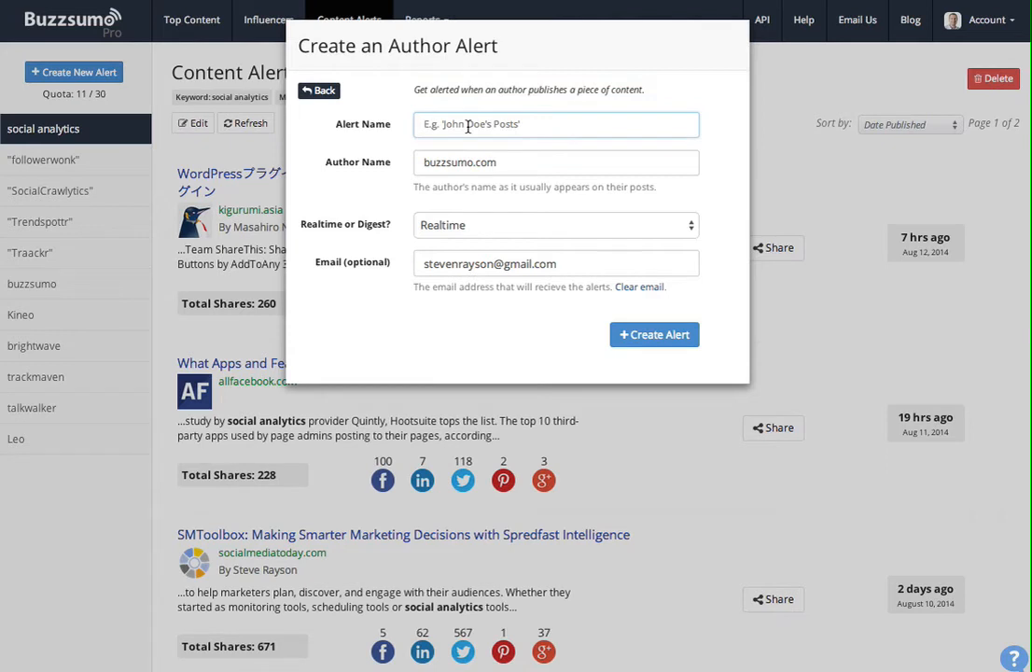
text(steve rayson)
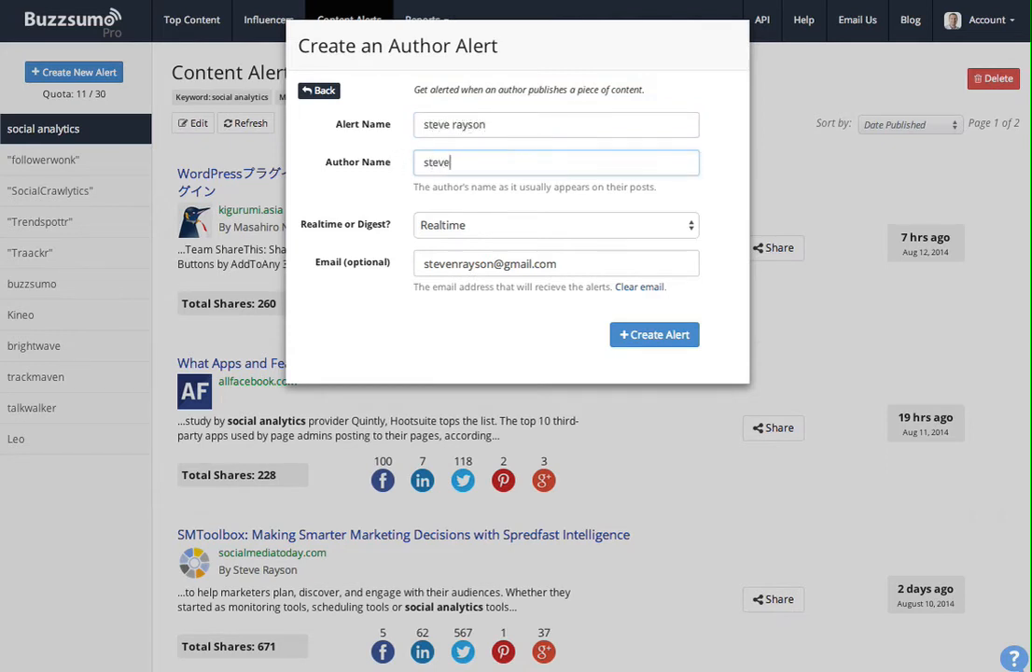
text(rayson)
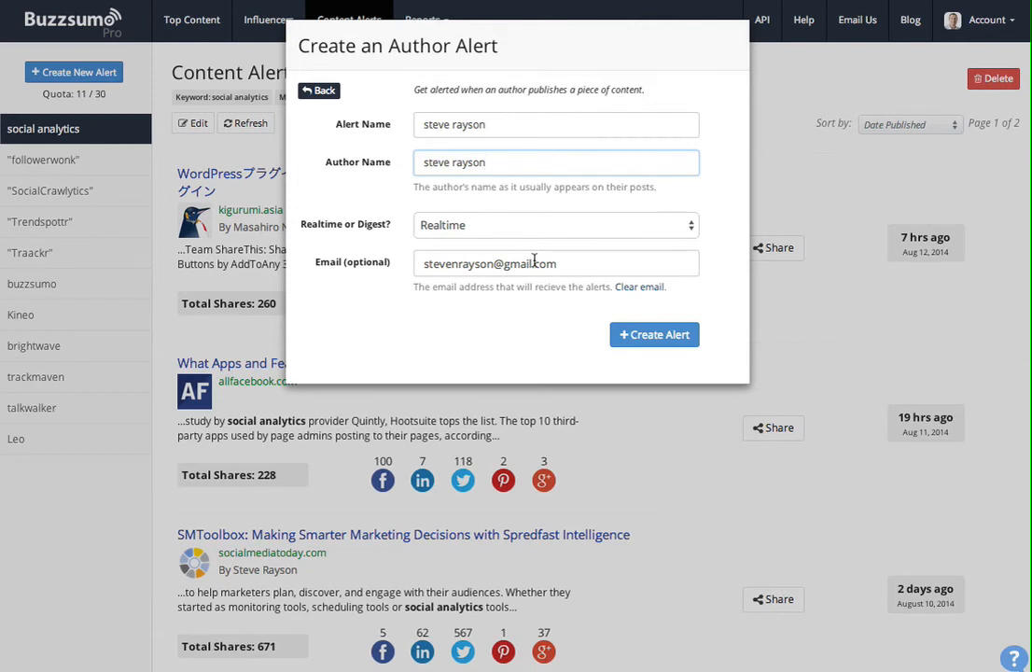
click(319, 90)
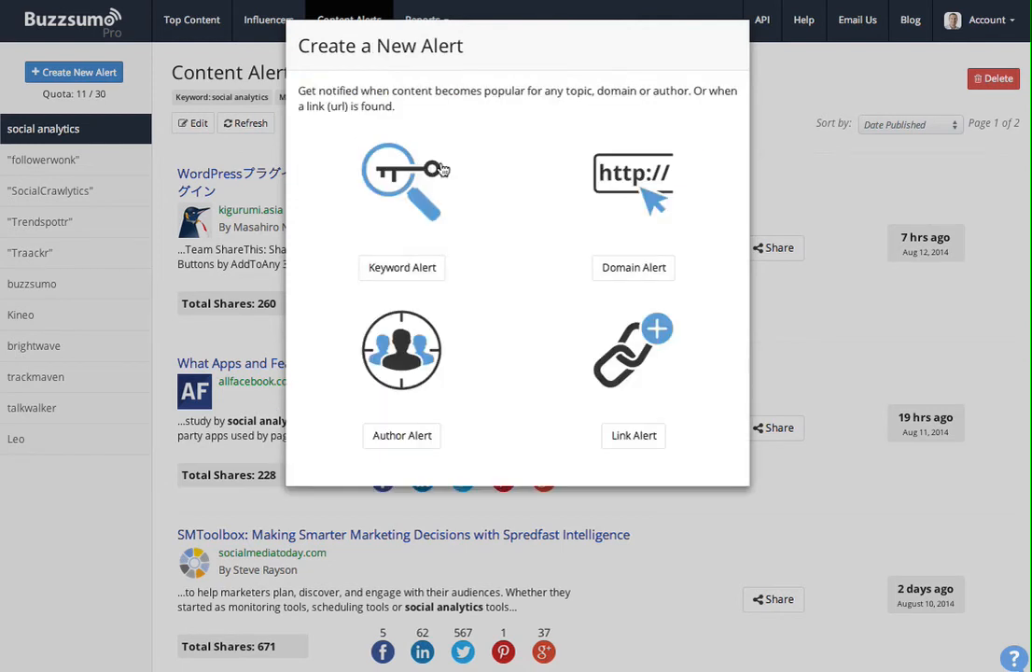
mouse_move(664, 359)
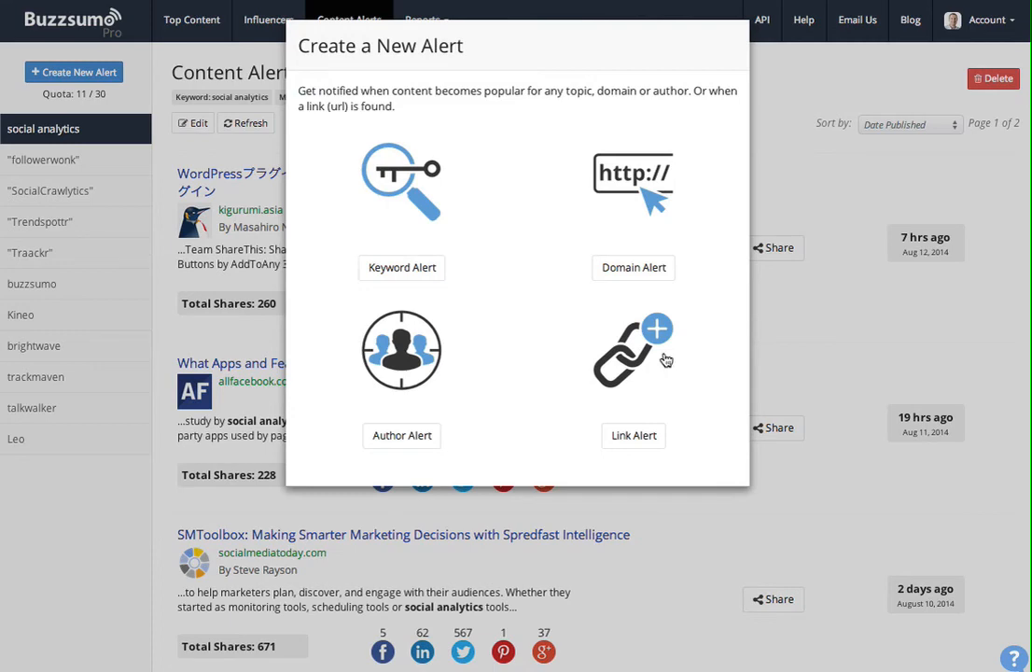
mouse_move(794, 324)
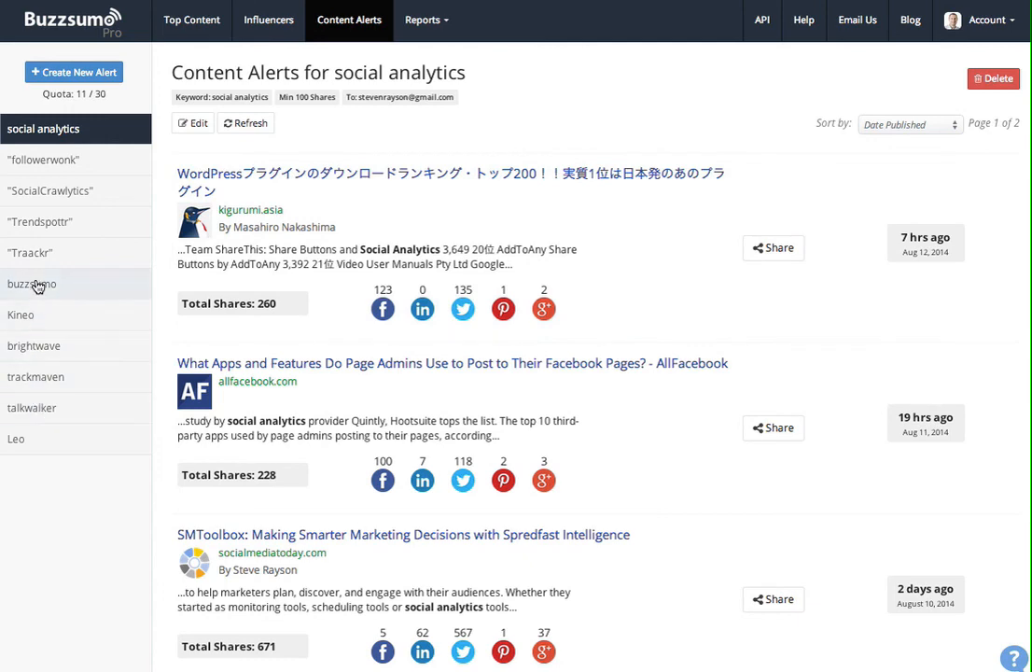
View the matching articles for the existing 'buzzsumo' keyword alert
click(32, 284)
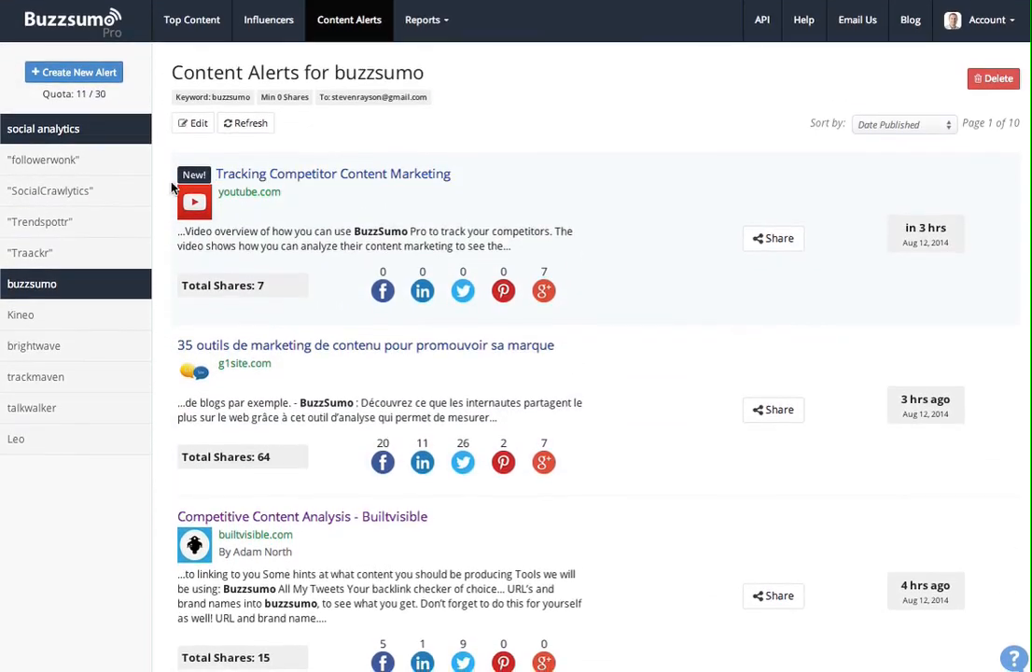
mouse_move(341, 315)
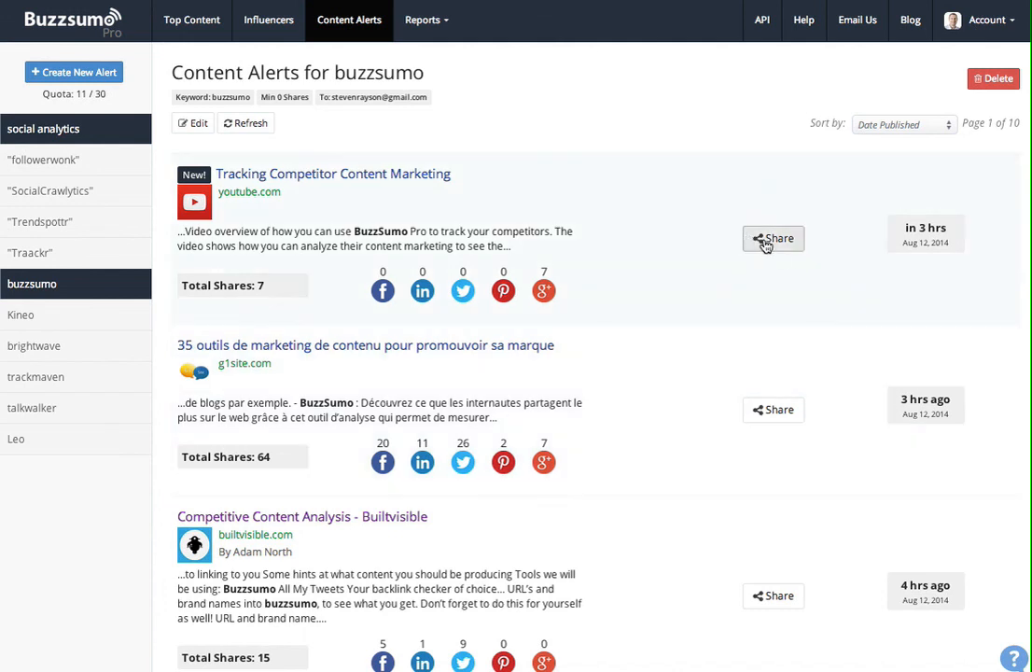
mouse_move(880, 419)
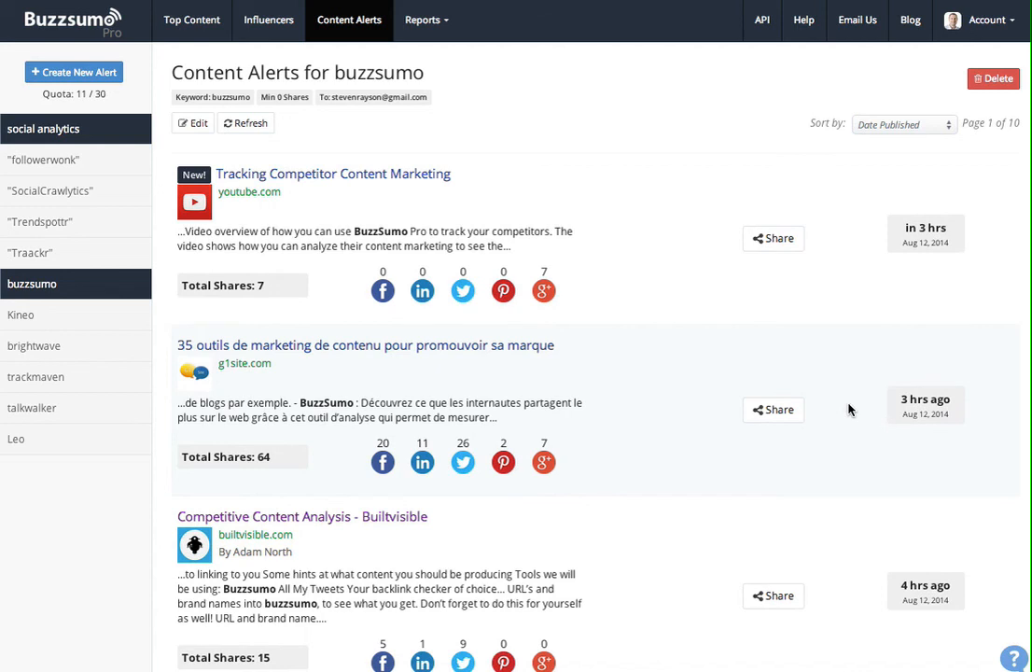
mouse_move(847, 409)
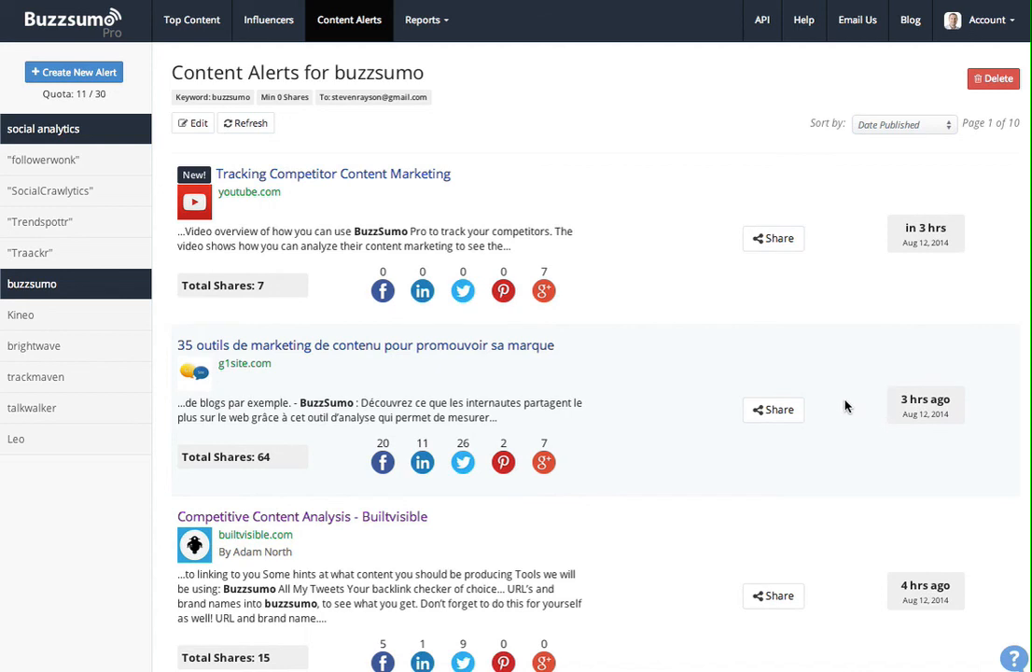